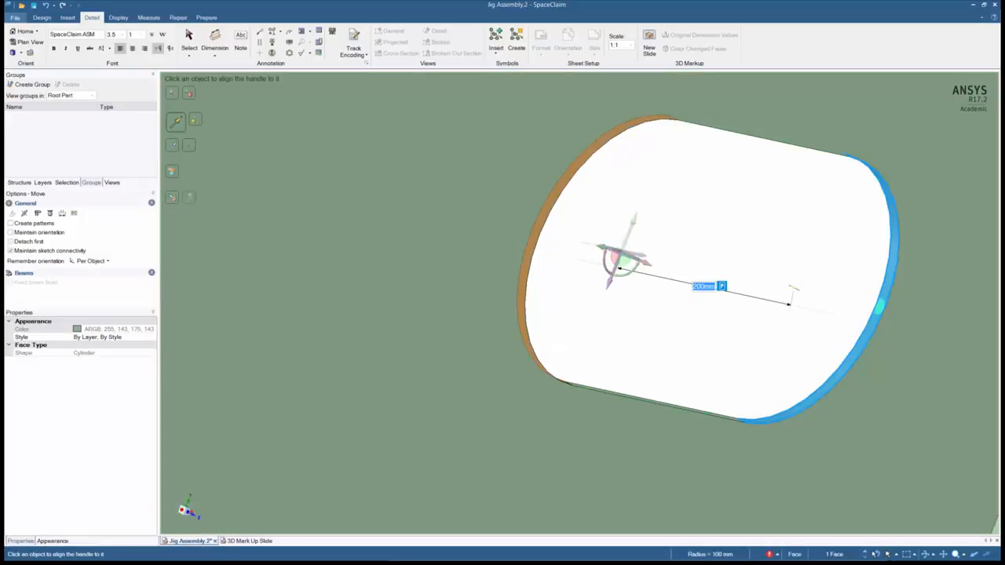
Create driving-dimension groups for the slot length and the gusset edge offset
click(31, 85)
text(Sloth Length)
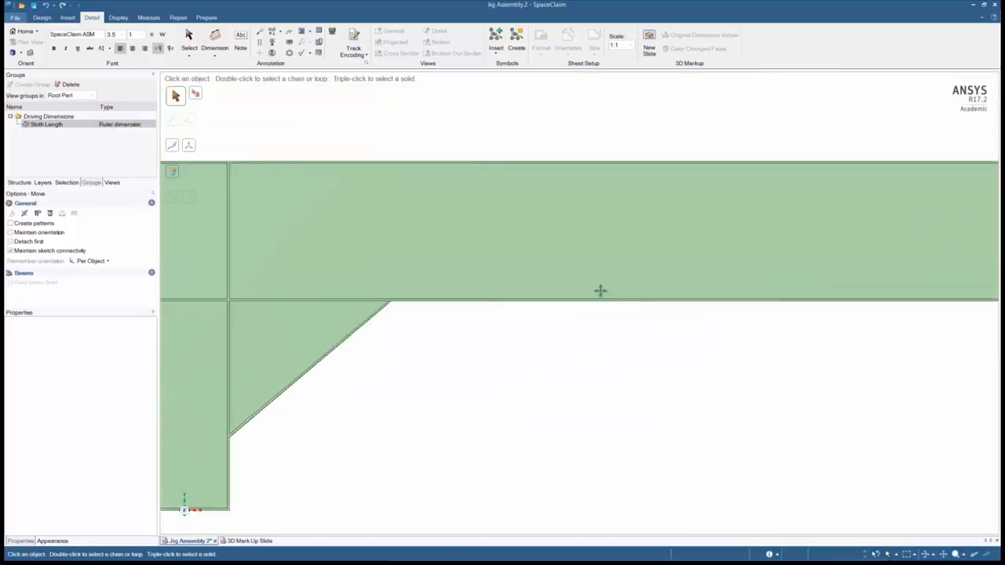
click(41, 17)
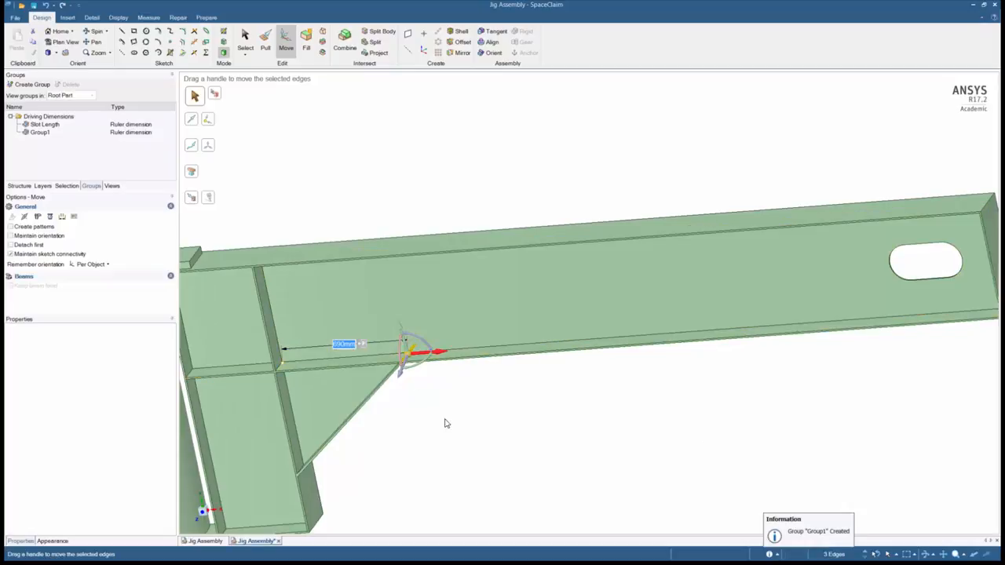
click(41, 132)
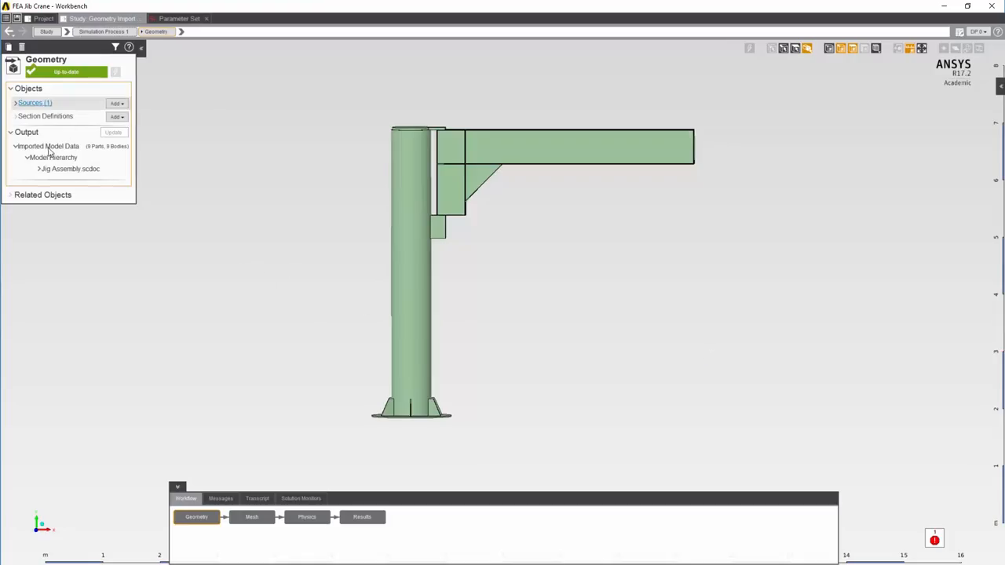
Update Geometry Import Source 1 so gusset width, height and slot length become parameters
click(35, 104)
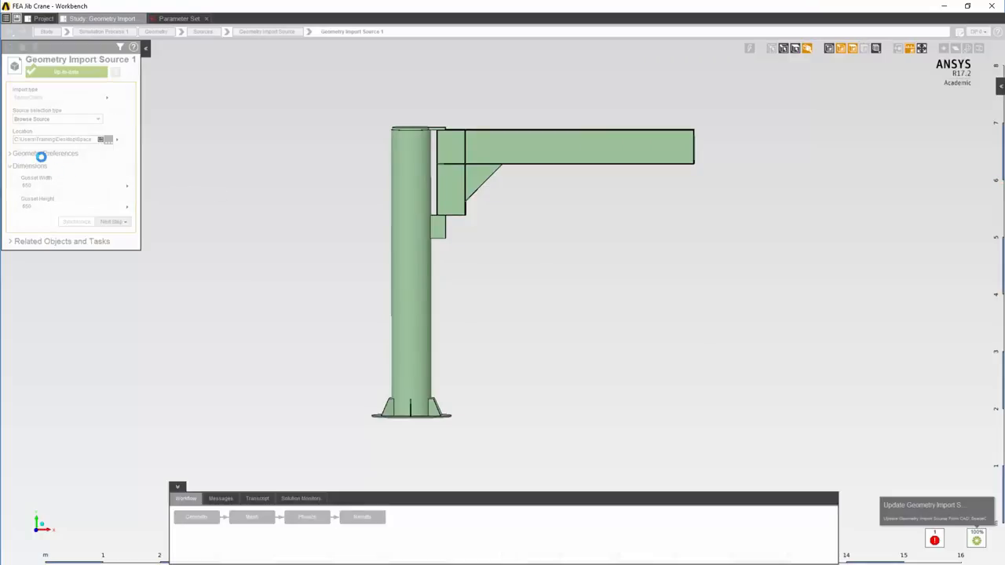
click(11, 154)
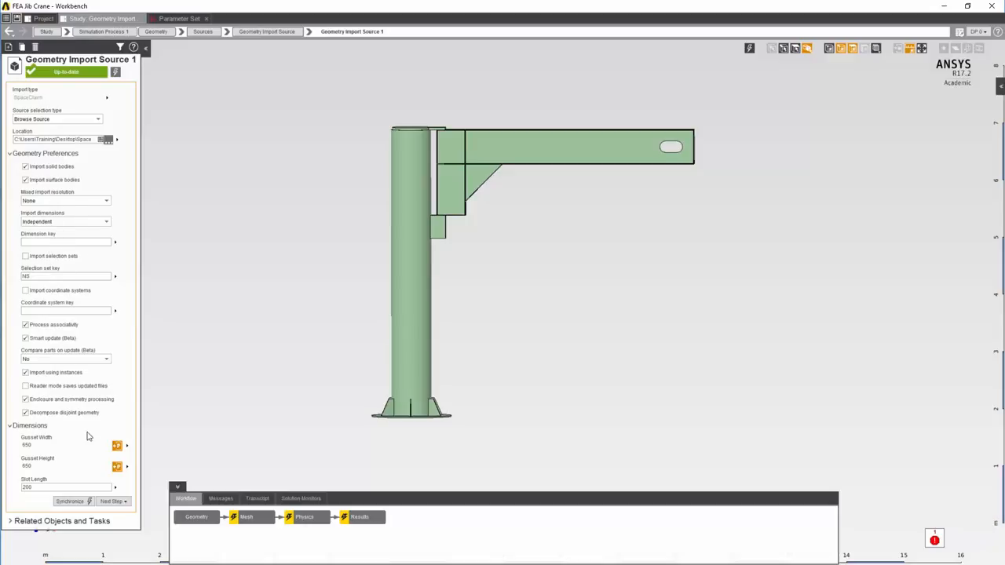
mouse_move(41, 438)
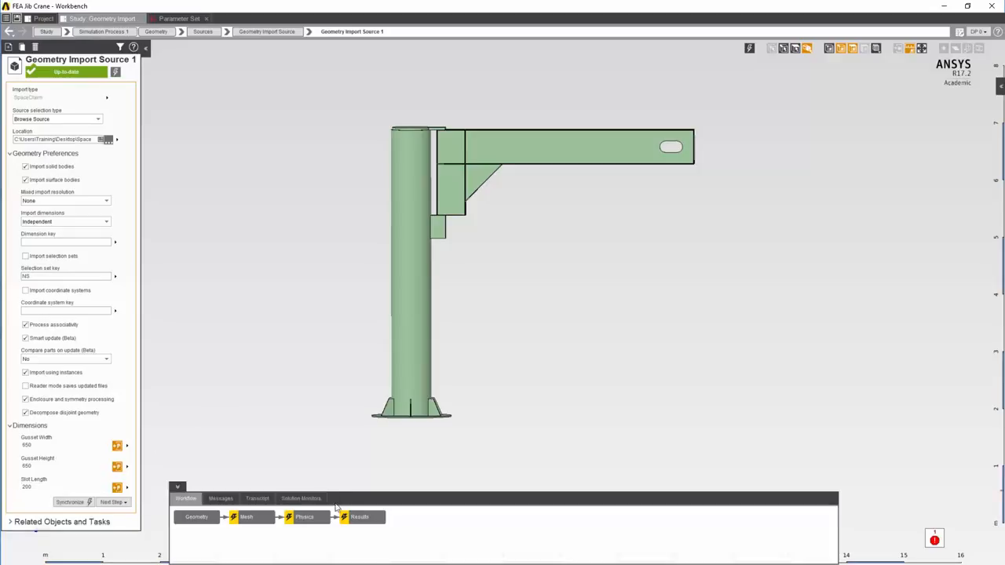
click(358, 516)
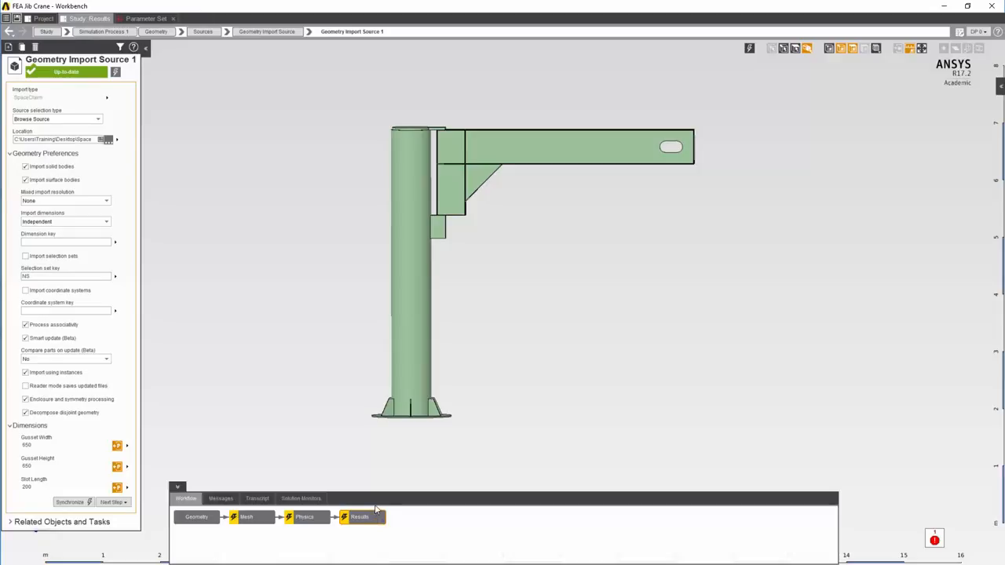
Display the crane's calculated mass in Results, then return to the project schematic
click(358, 516)
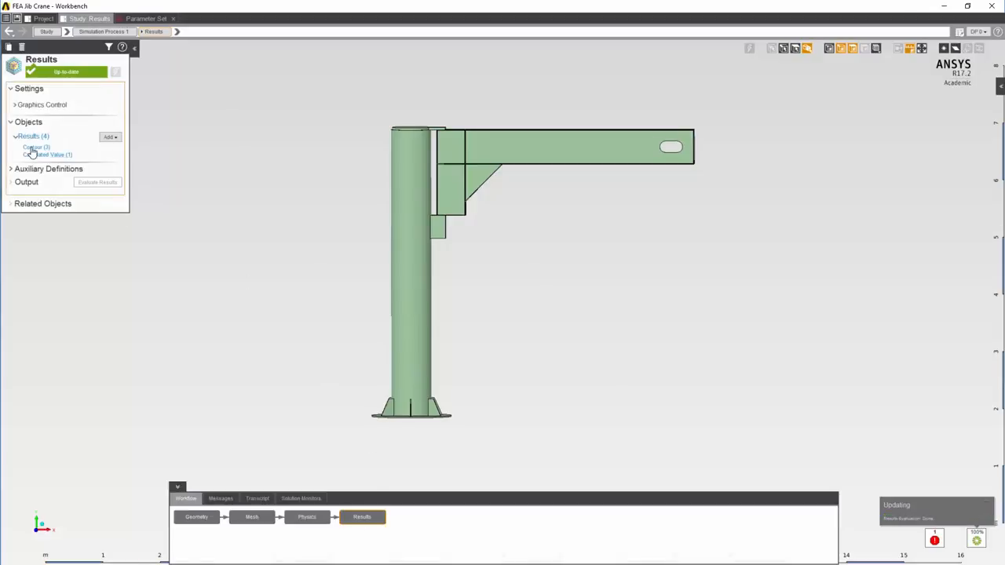
click(35, 148)
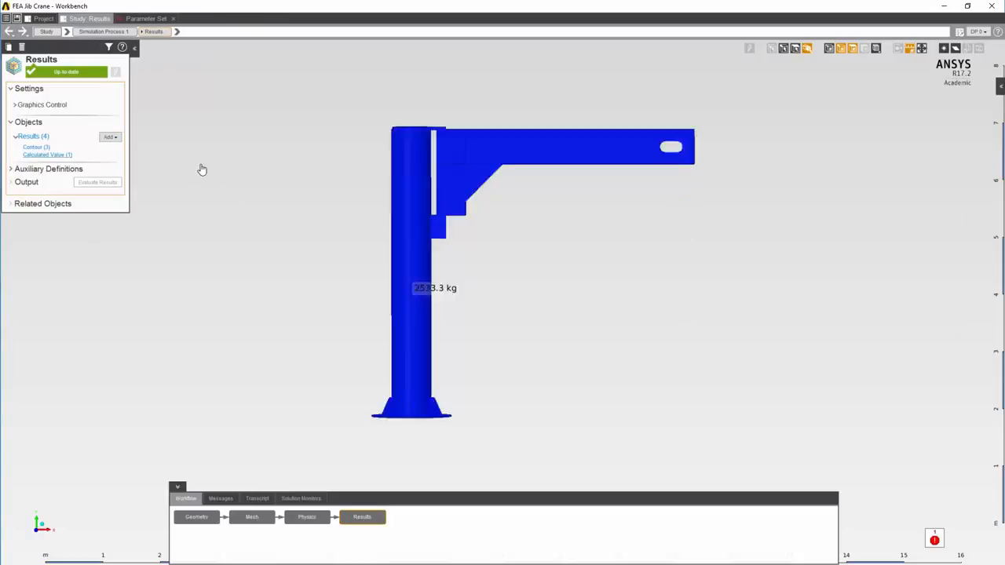
click(47, 156)
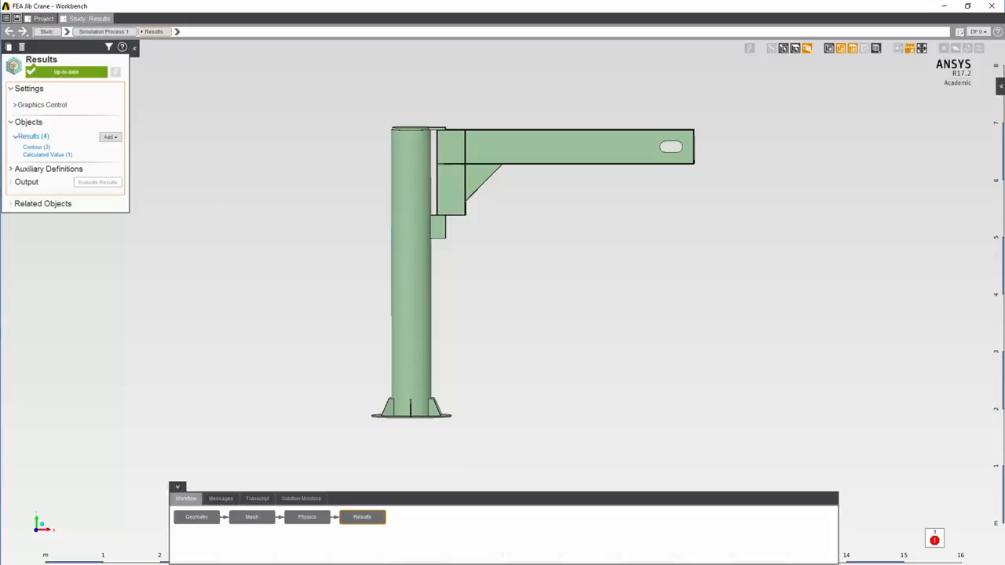
click(44, 19)
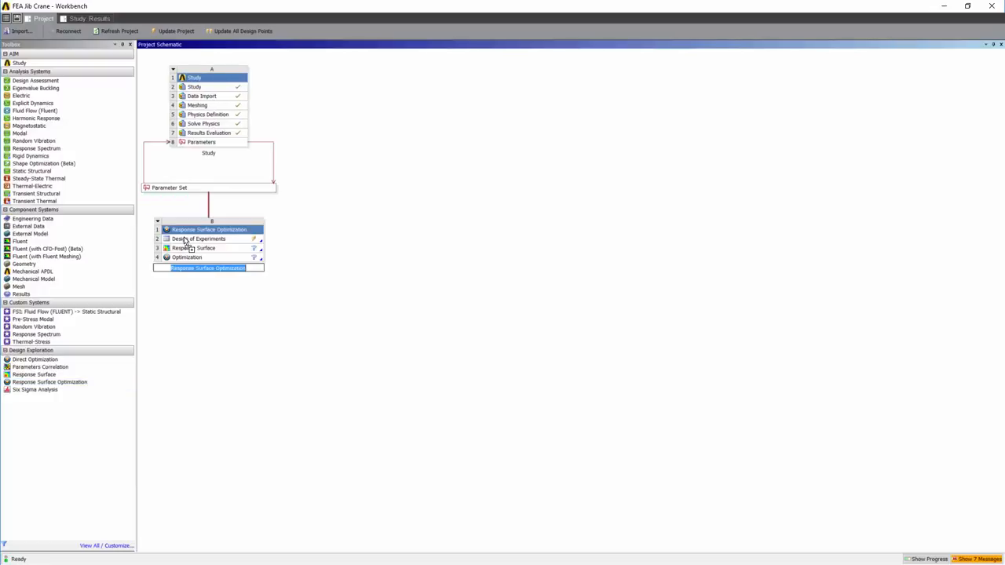
Edit the Design of Experiments, setting gusset width and slot length upper bounds to 2000
right_click(198, 239)
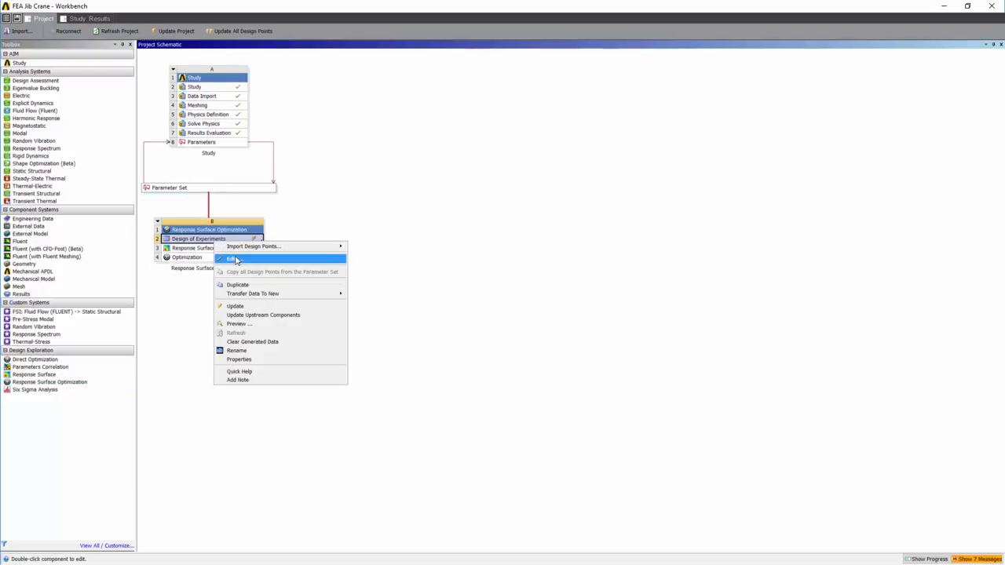
click(232, 257)
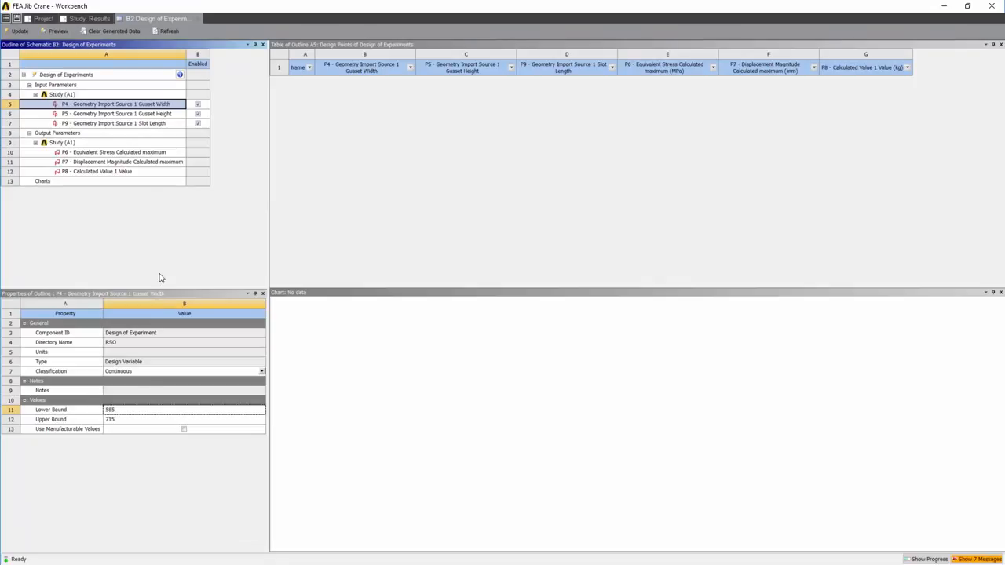
click(186, 419)
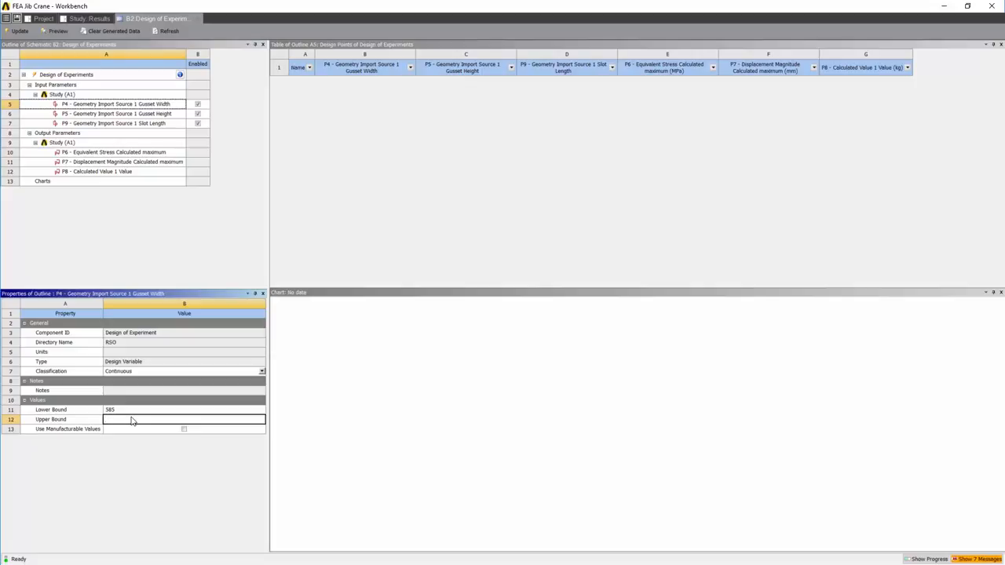
text(2000)
text(850)
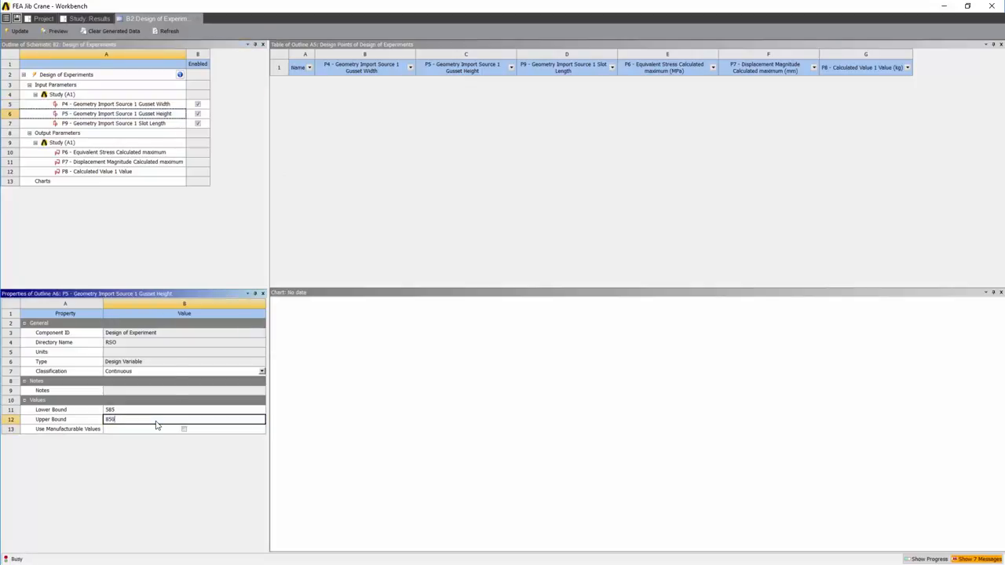
click(116, 122)
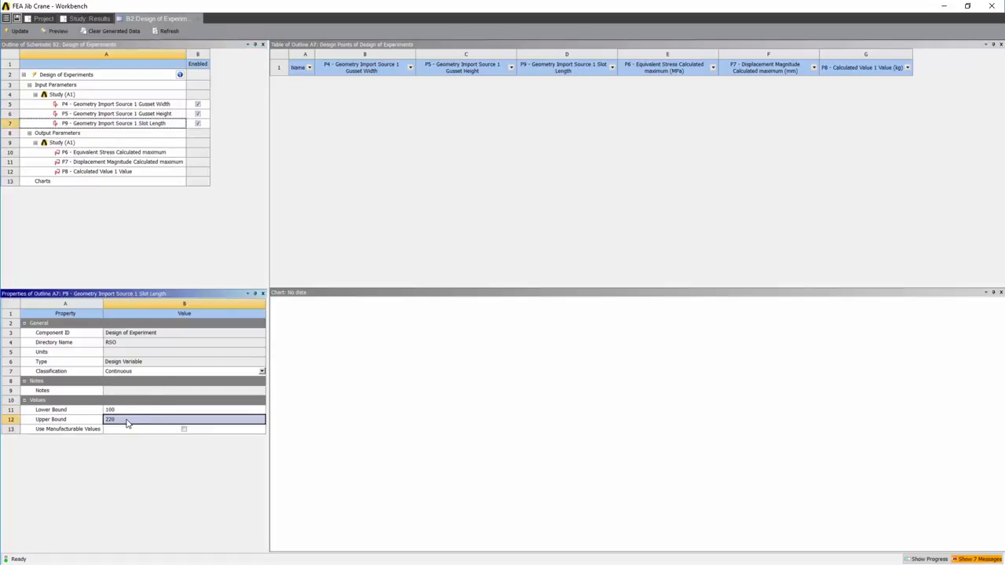
text(2000)
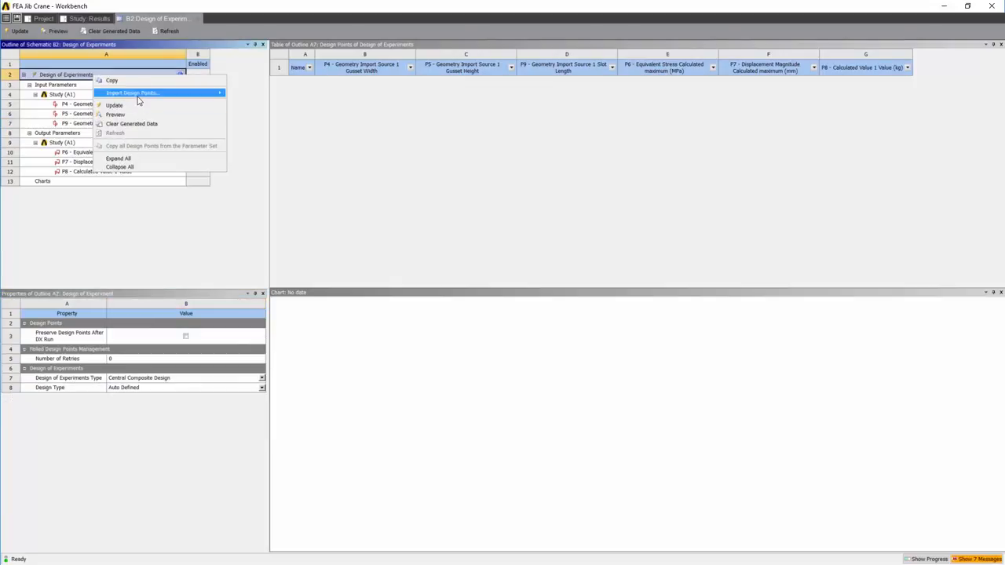
Preview and update the fifteen design points of the Design of Experiments
click(113, 106)
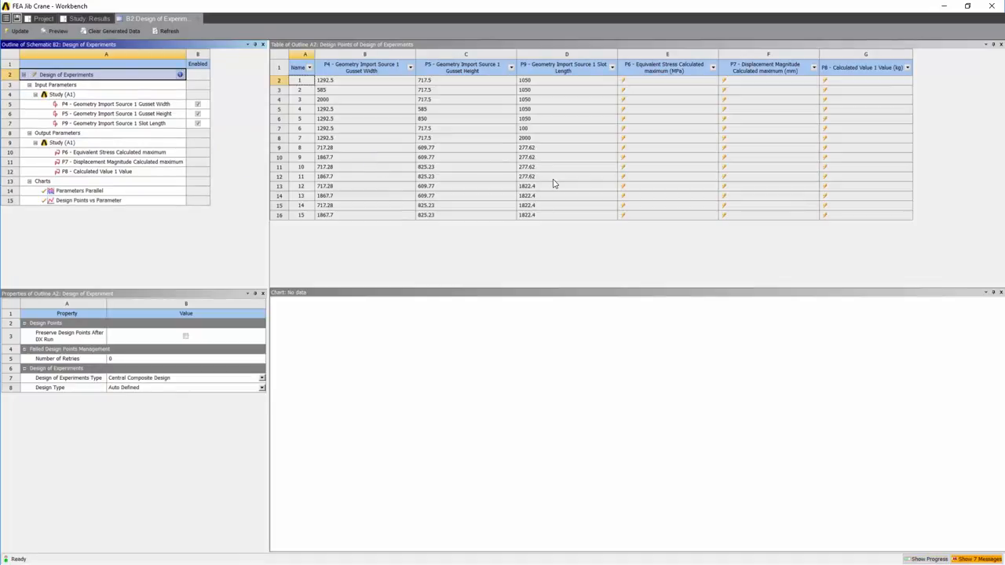
right_click(66, 76)
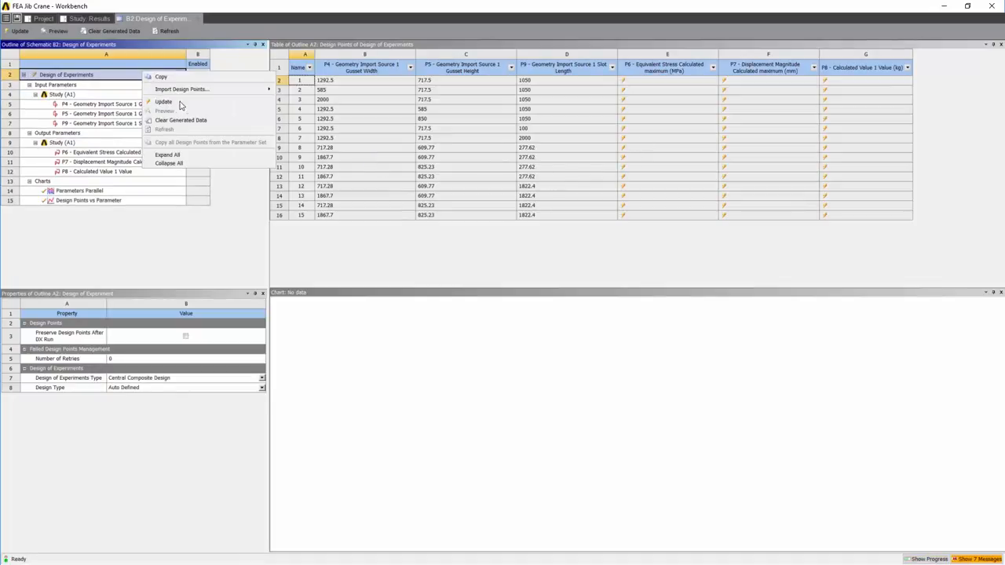
click(163, 101)
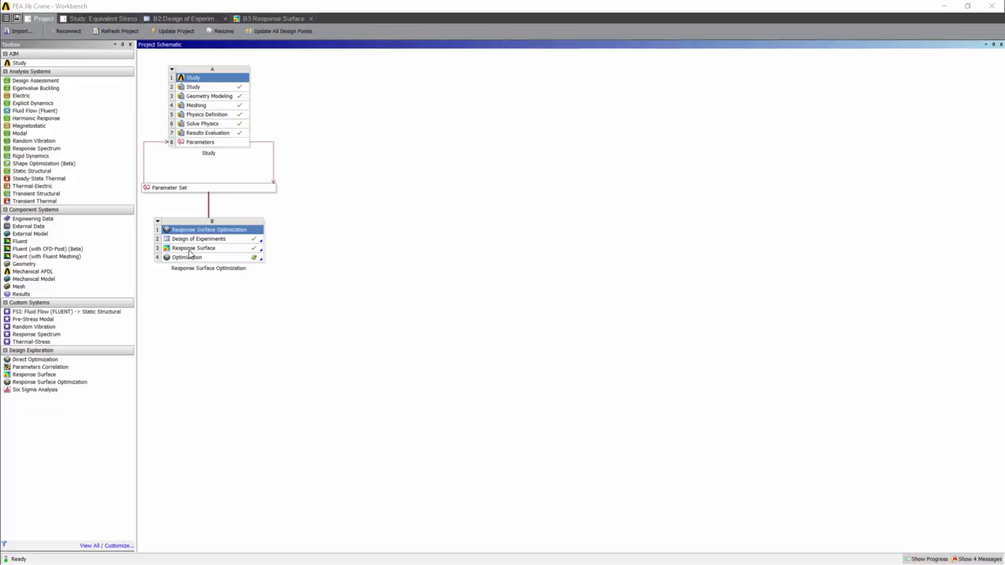
Chart equivalent stress over gusset height and width, varying the slot length slider
right_click(193, 248)
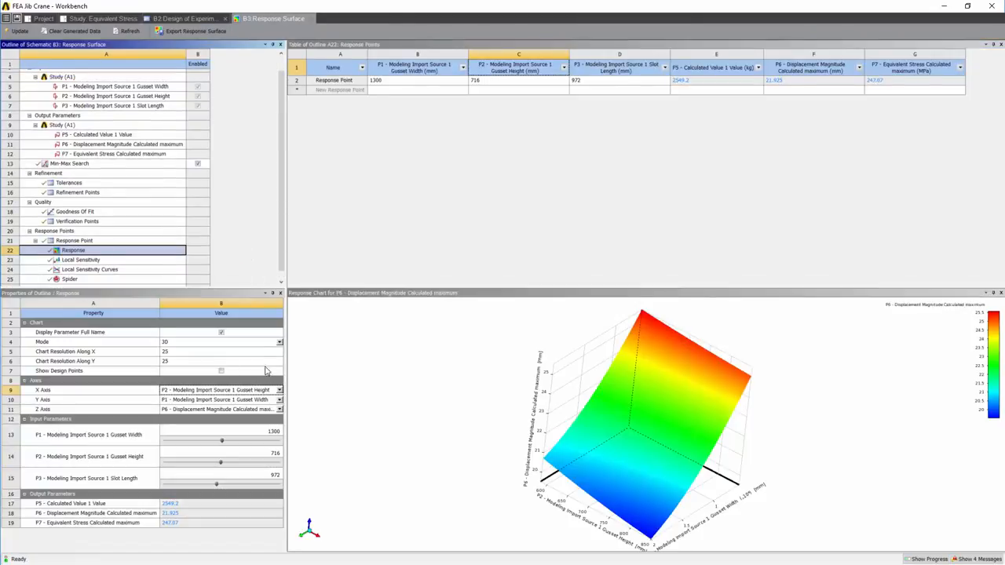
mouse_move(462, 294)
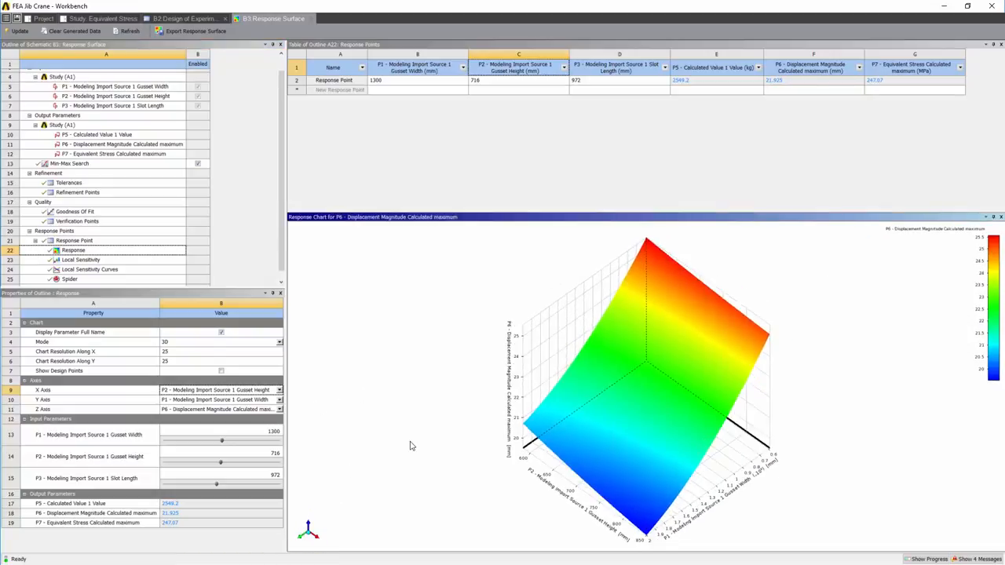
click(279, 389)
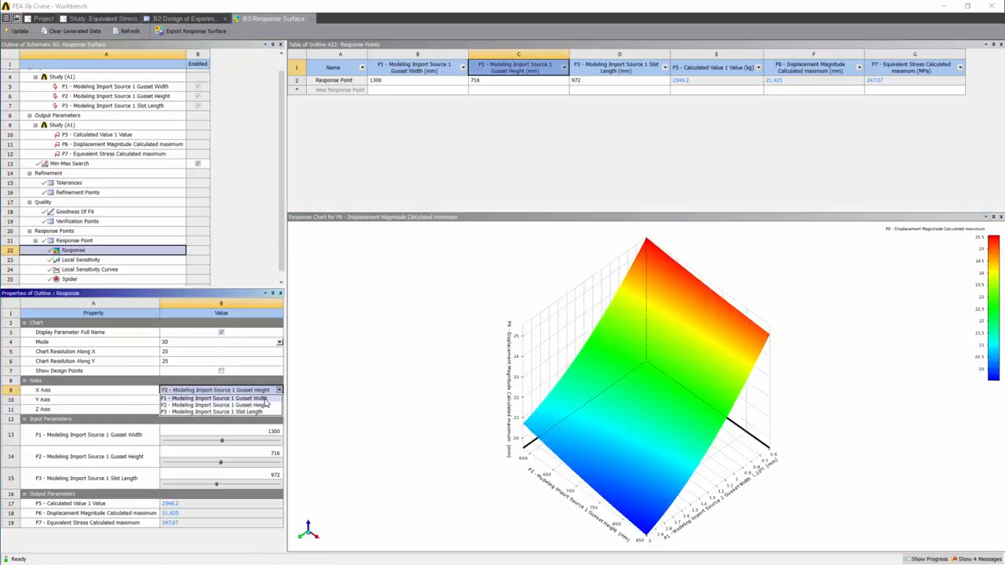
click(213, 398)
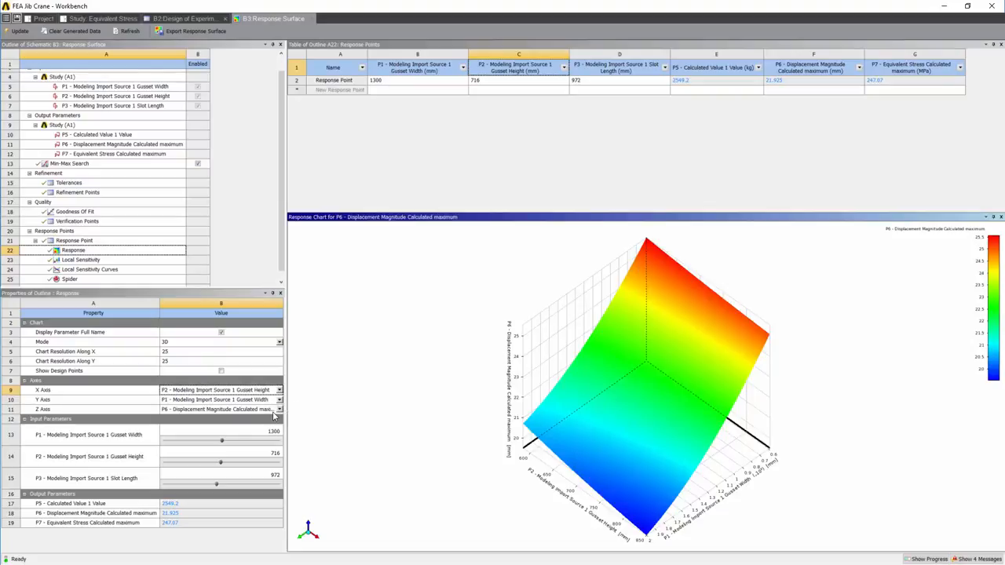
click(279, 389)
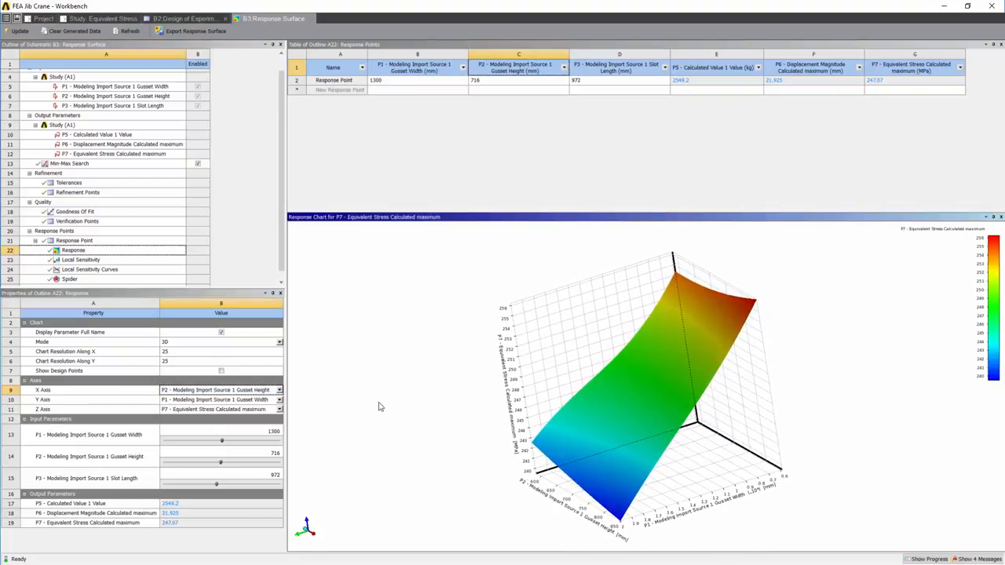
mouse_move(201, 495)
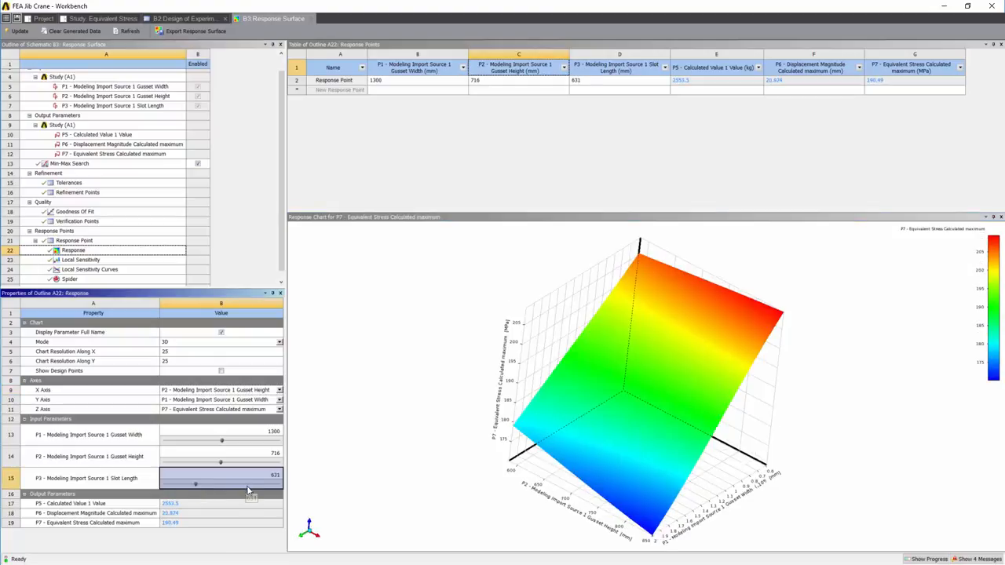
drag(195, 484, 260, 483)
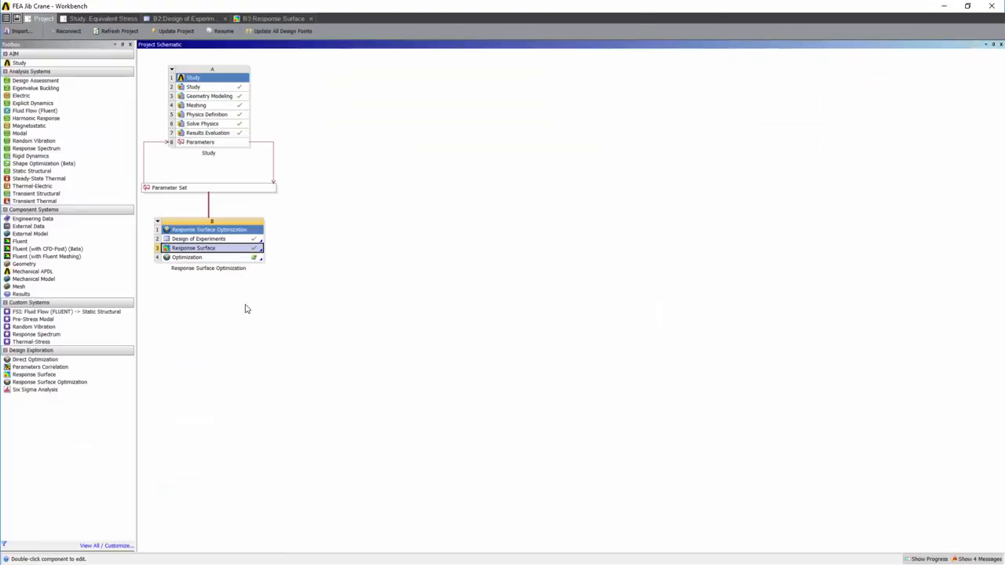
Add P5, P6 and P7 as Minimize objectives in the Optimization table
double_click(187, 257)
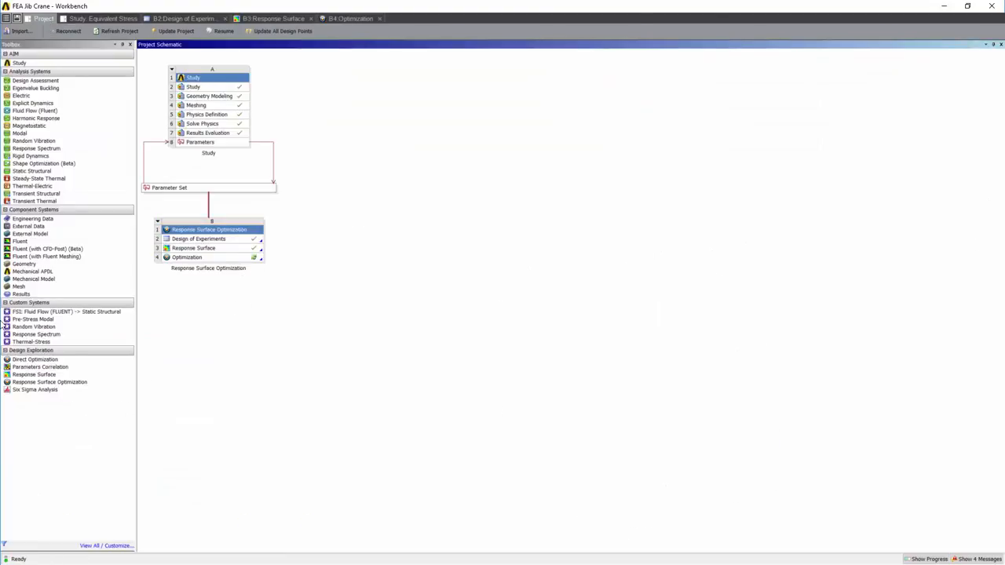
click(349, 19)
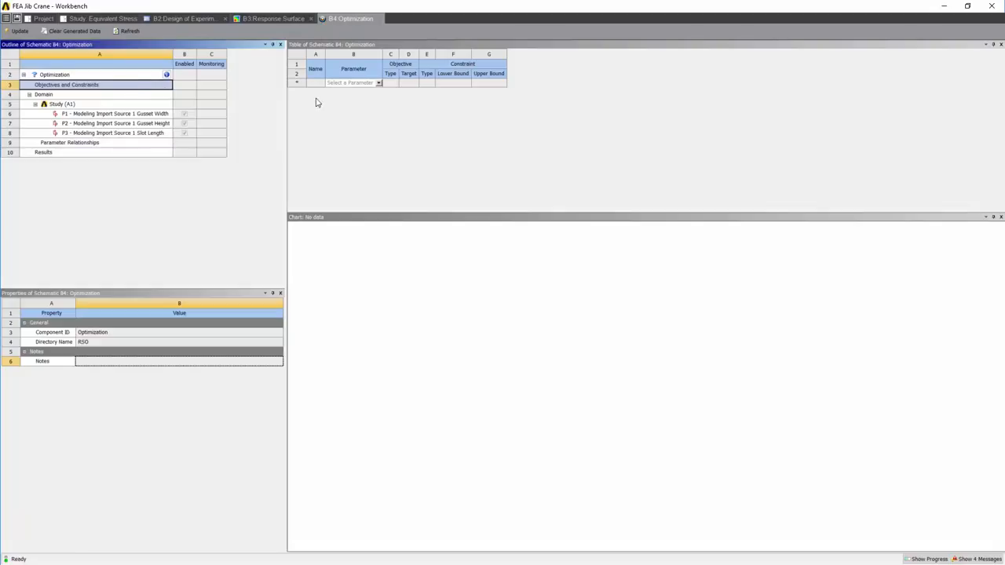
click(377, 81)
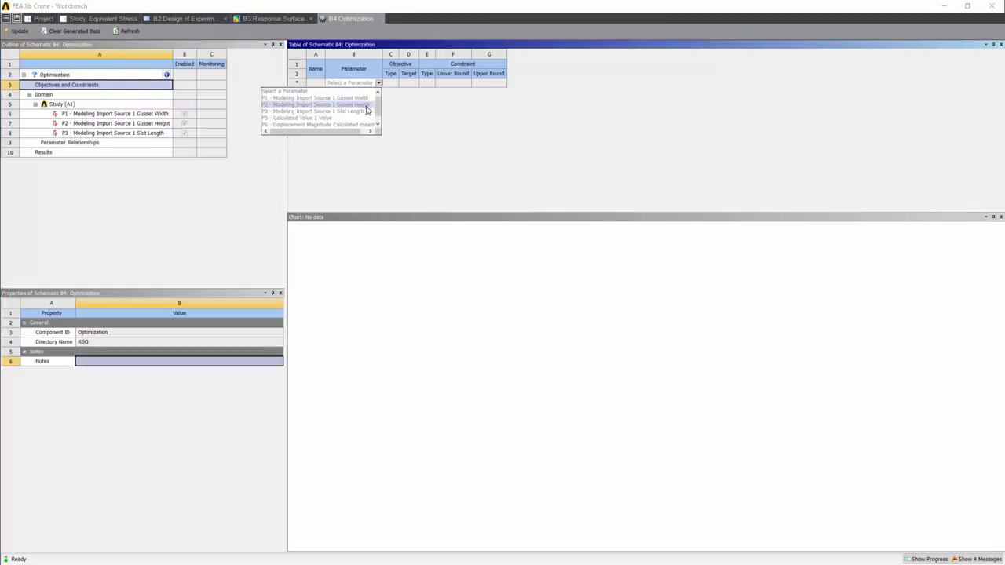
click(298, 118)
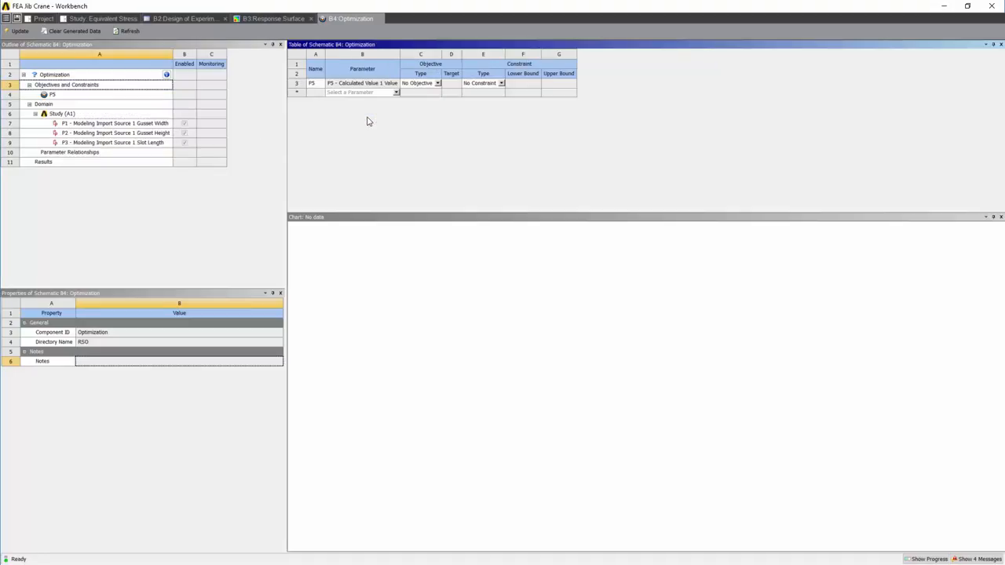
mouse_move(297, 110)
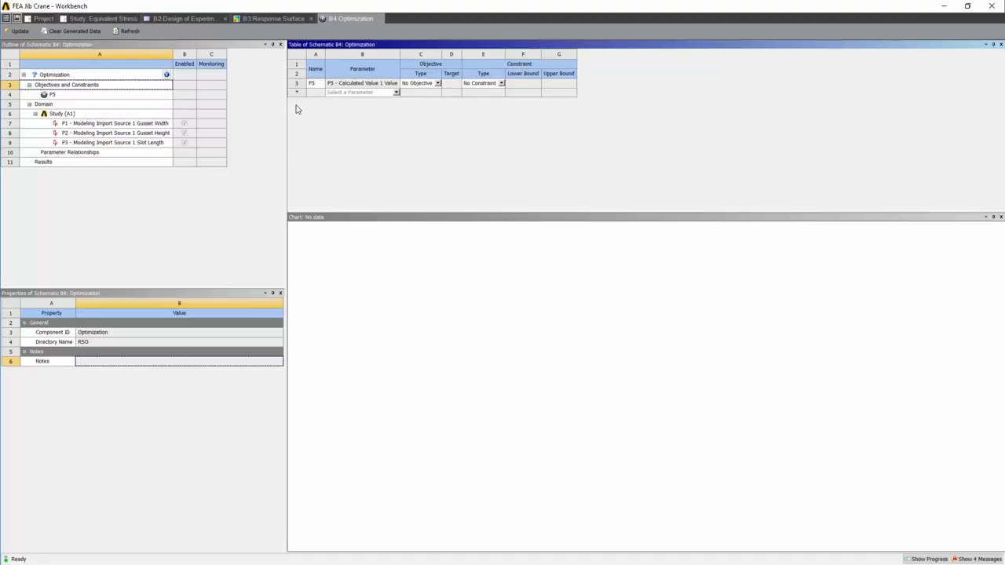
click(437, 83)
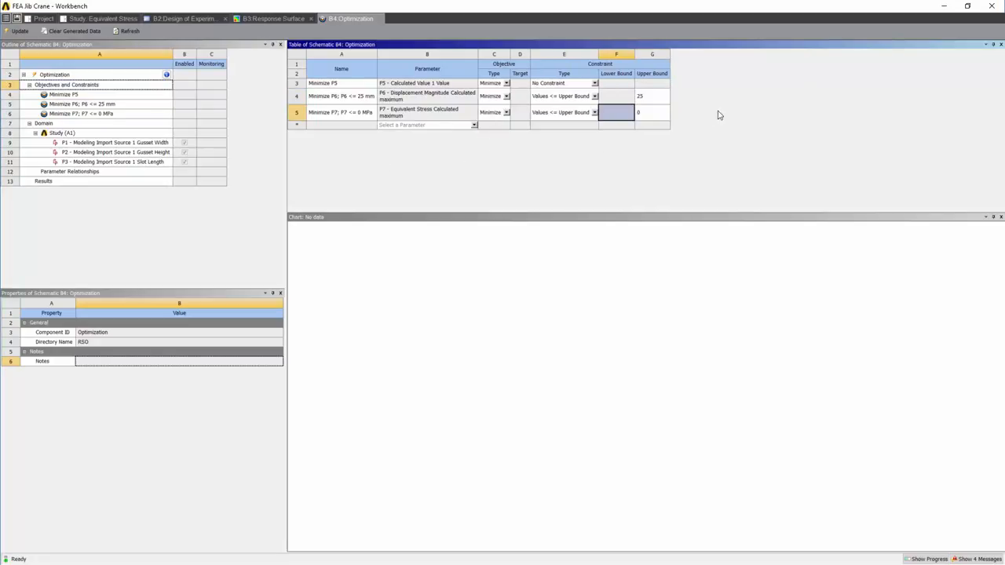
Constrain stress to 150 MPa upper bound and run the optimization
text(150)
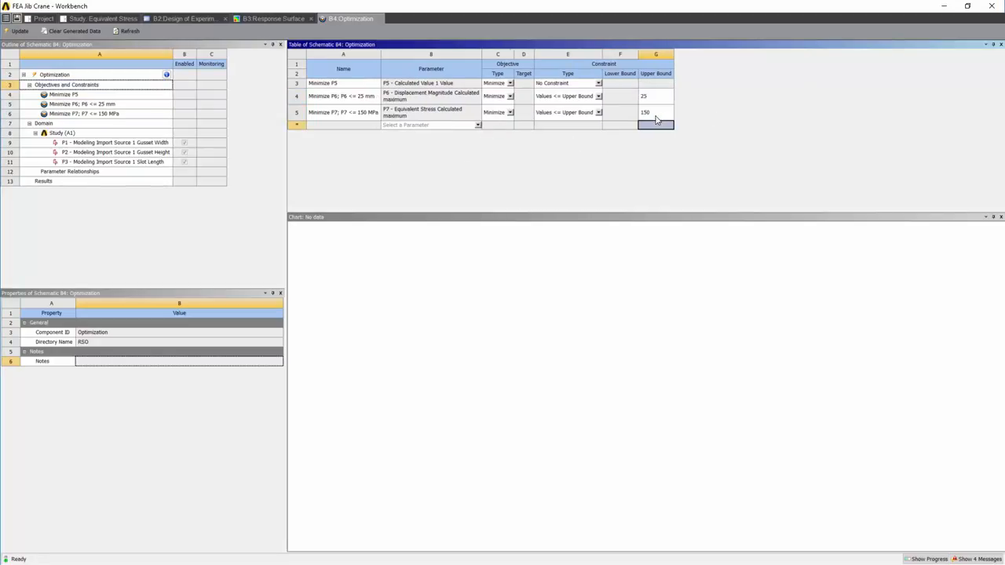
click(656, 113)
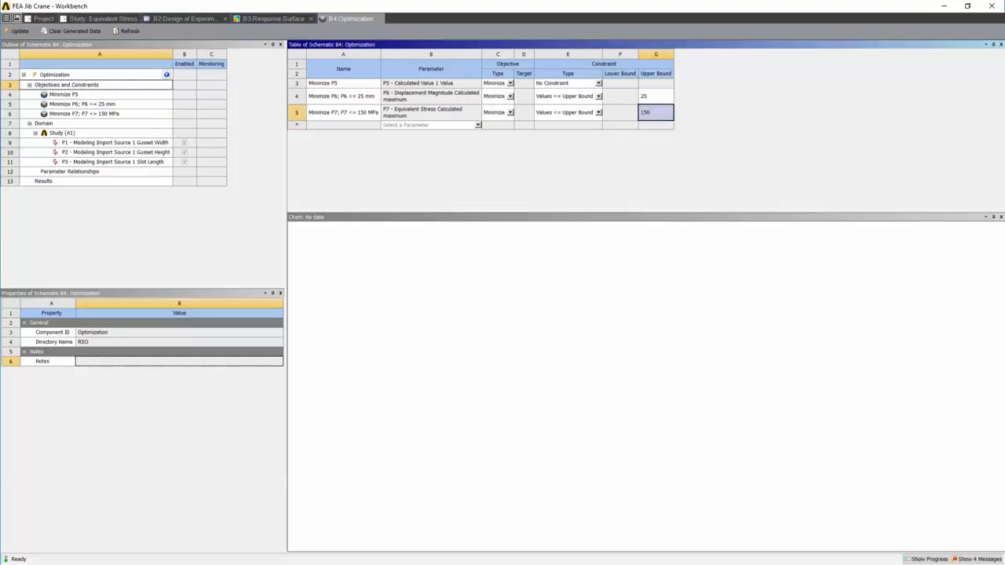
click(19, 31)
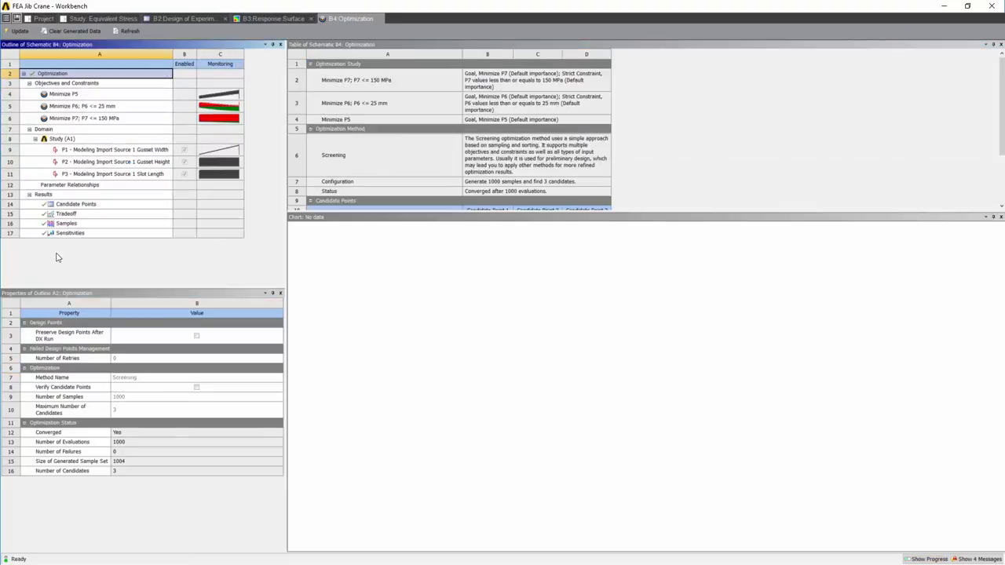
mouse_move(132, 212)
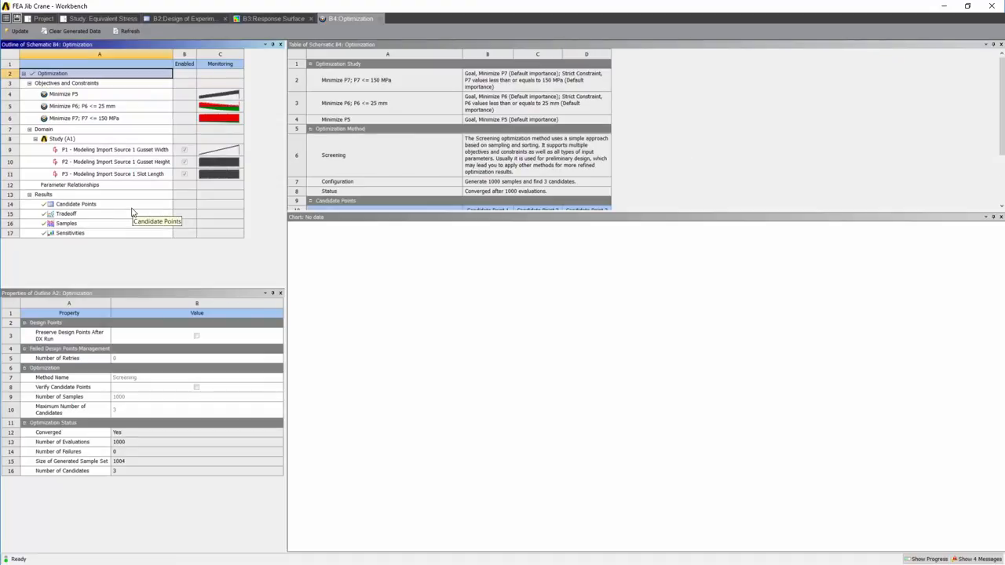
Review the three candidate points and bring up options for Candidate Point 1
click(75, 204)
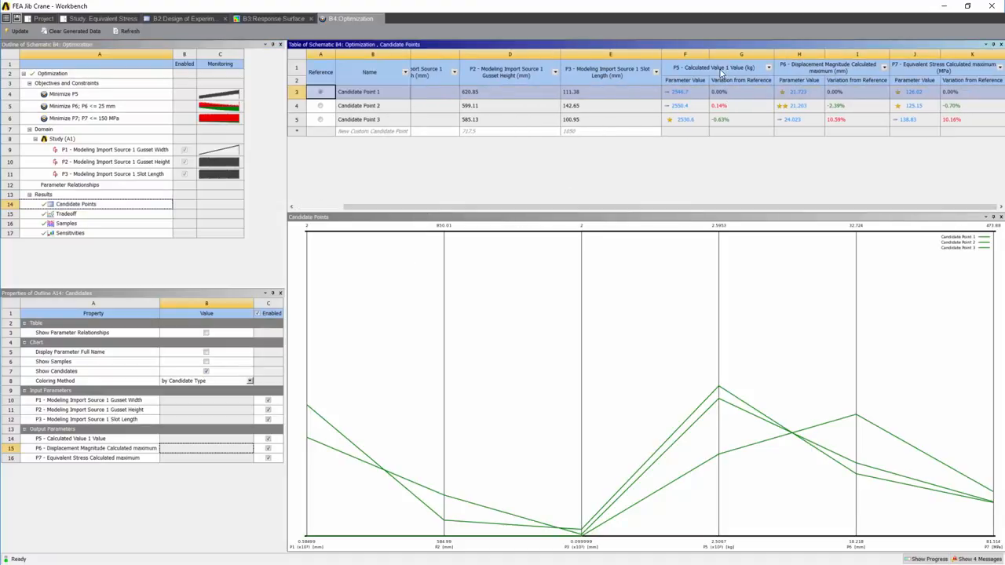
mouse_move(856, 96)
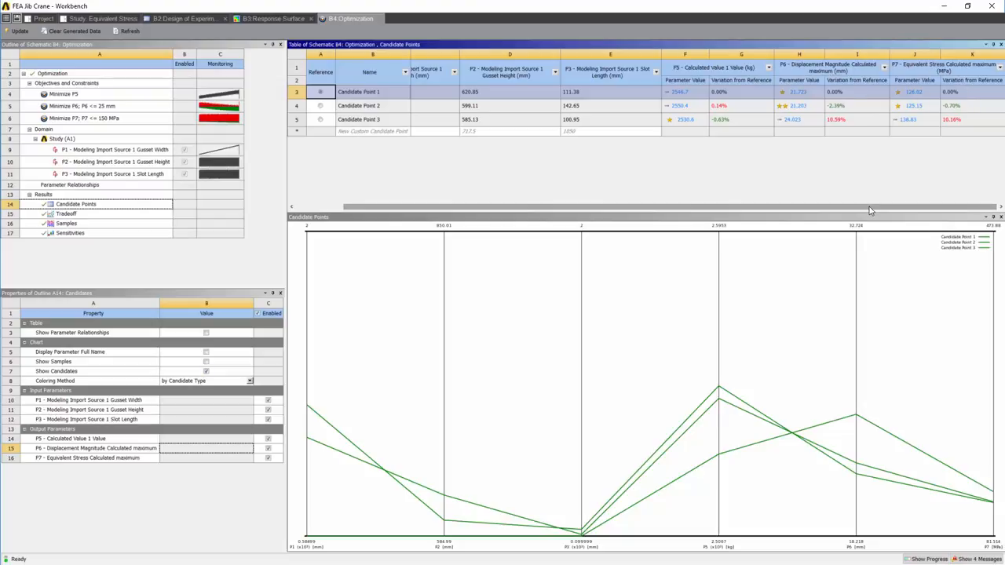
scroll(left, 3)
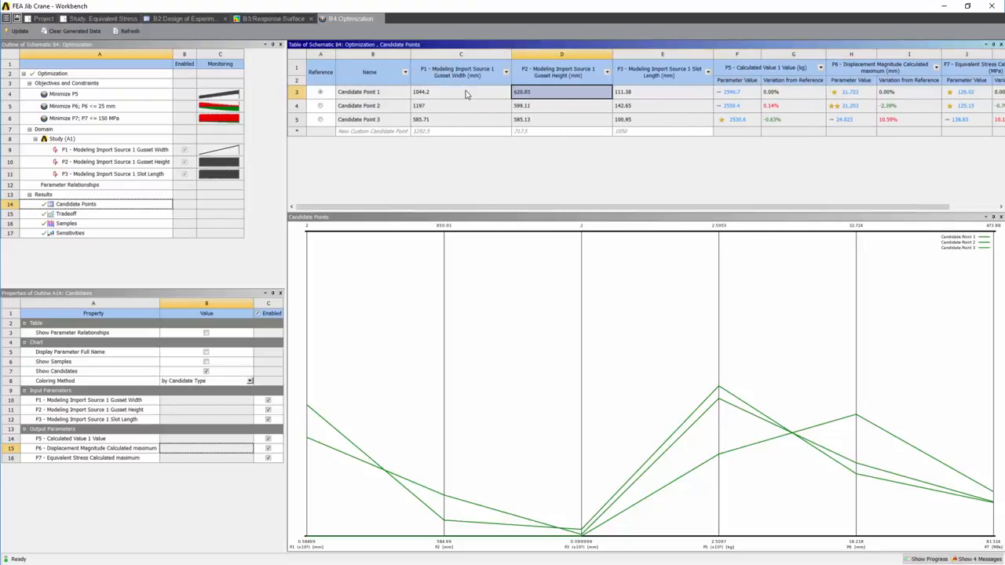
right_click(358, 92)
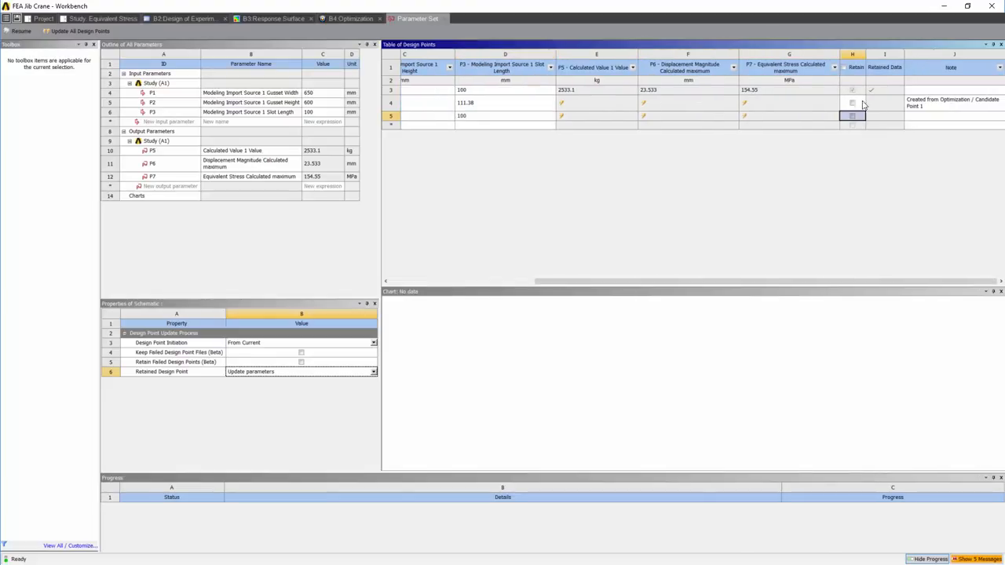
Retain and update the inserted design point's results, then go to the study
click(853, 104)
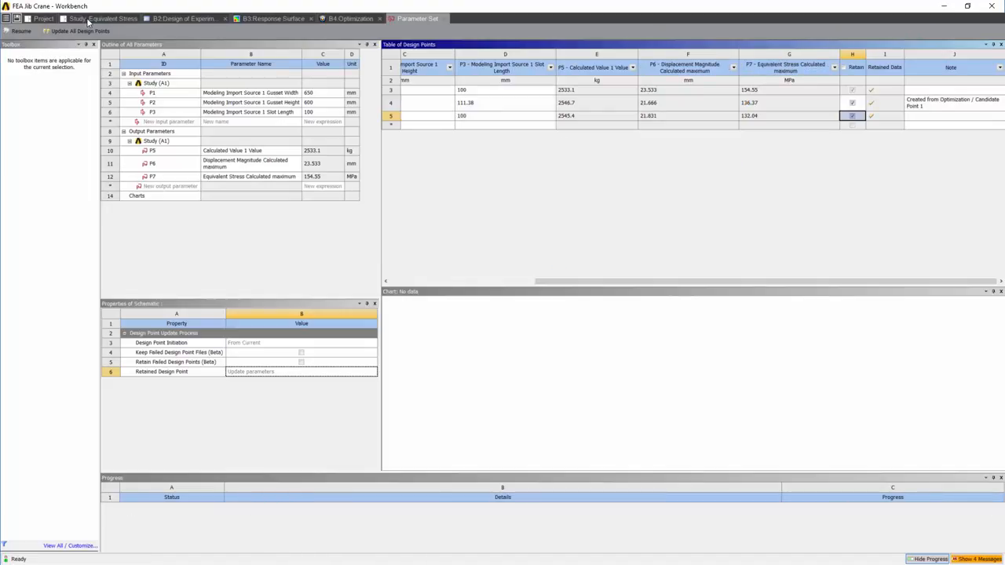
click(97, 19)
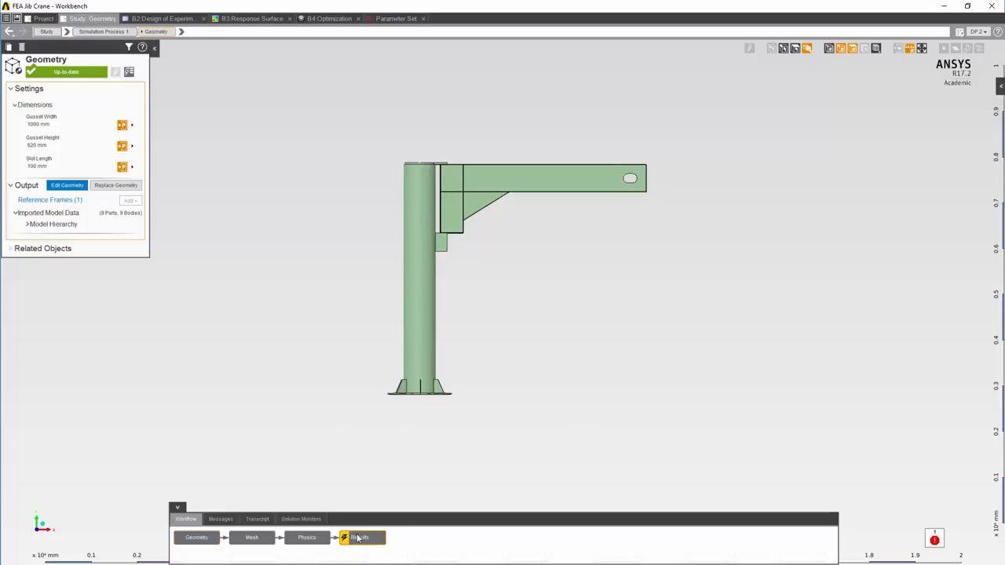
Move to the Results step of the crane study workflow
click(361, 537)
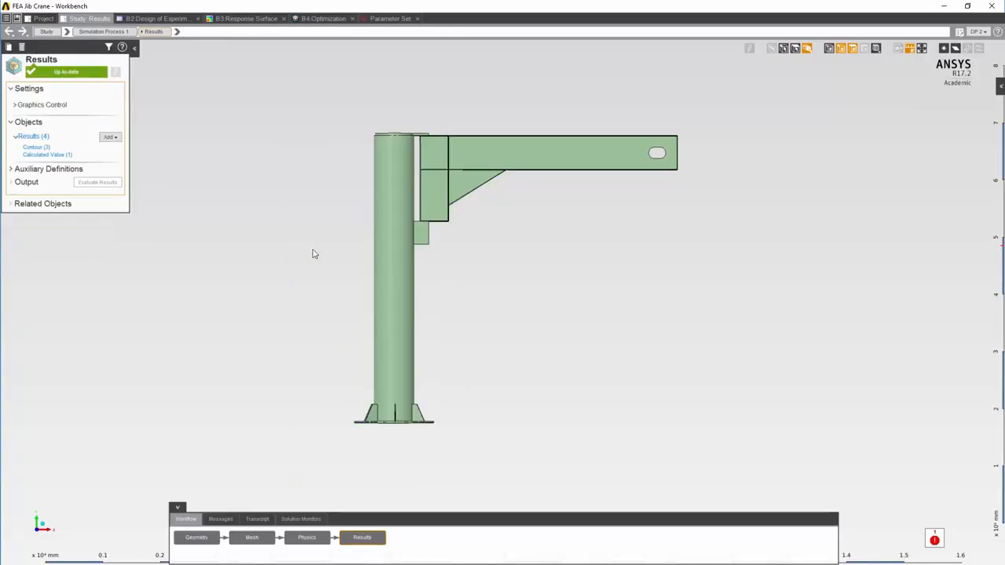
mouse_move(166, 162)
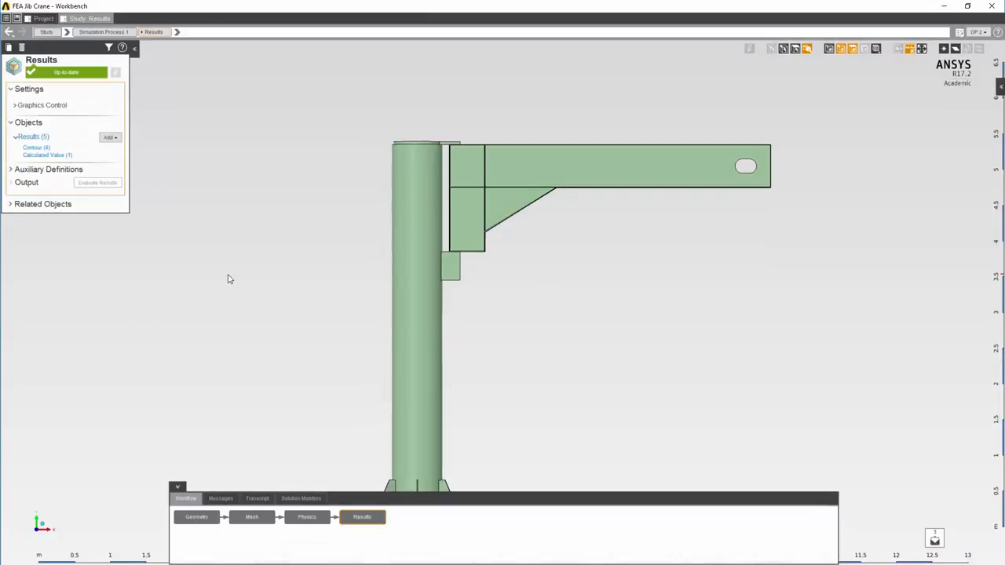
mouse_move(267, 311)
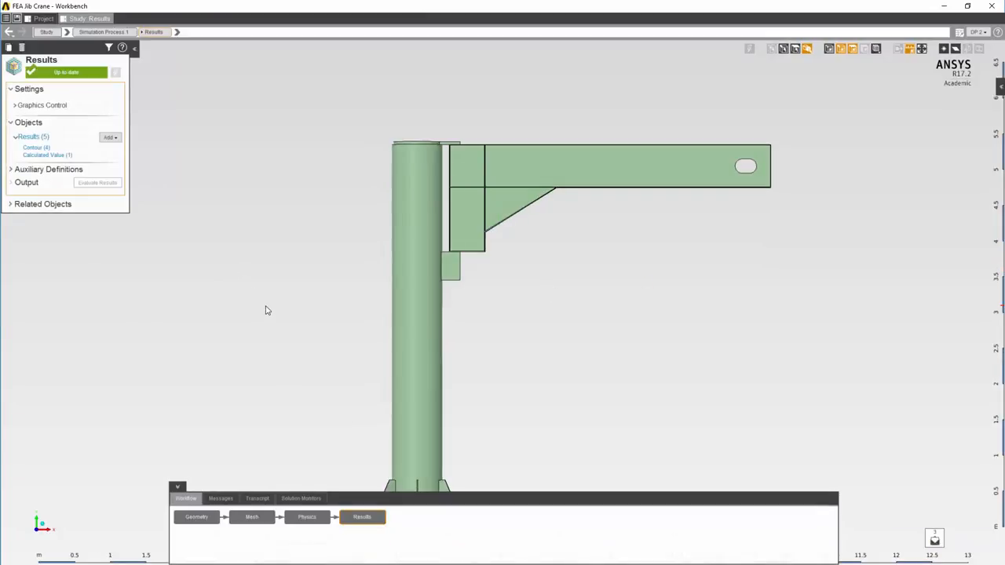
mouse_move(306, 517)
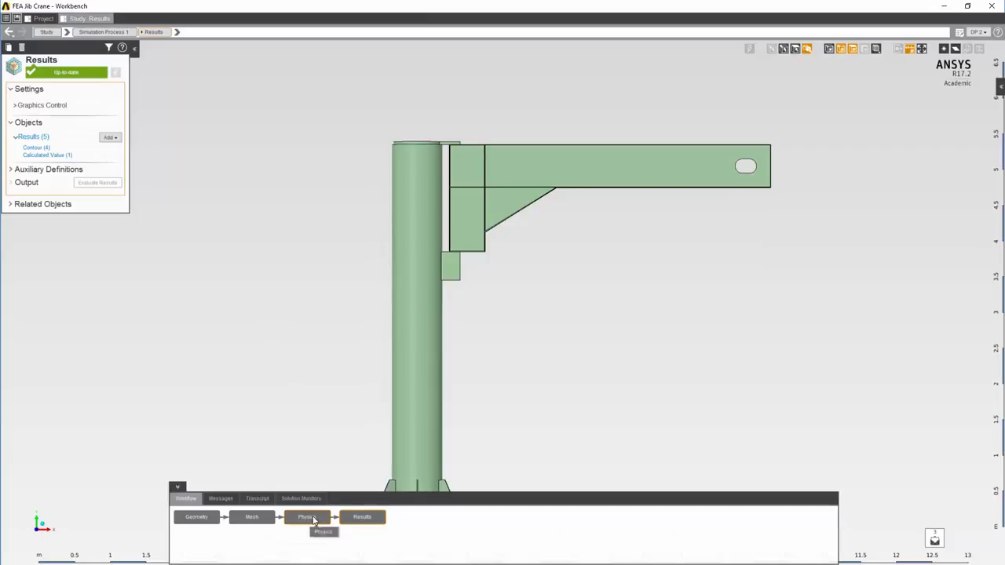
click(306, 516)
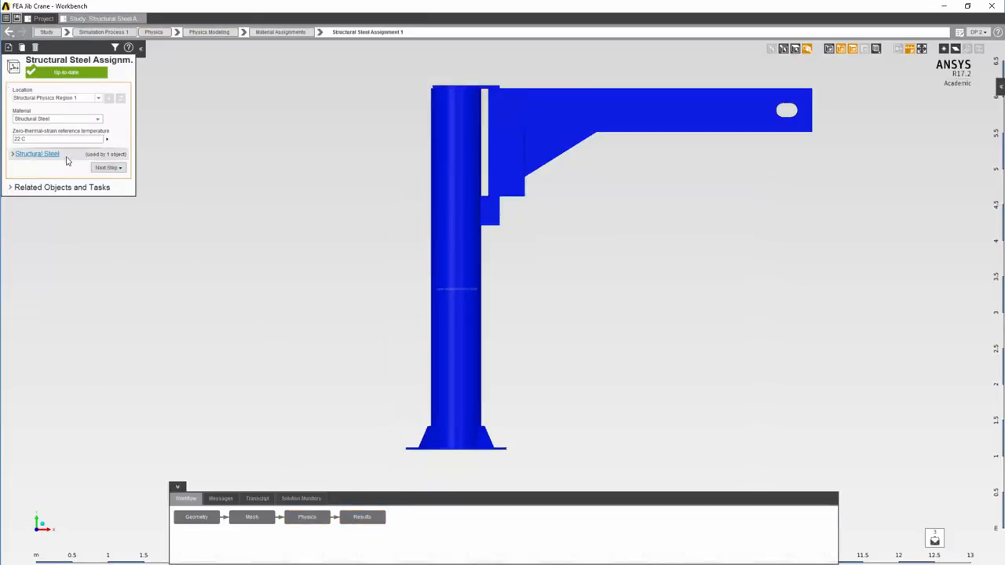
click(36, 154)
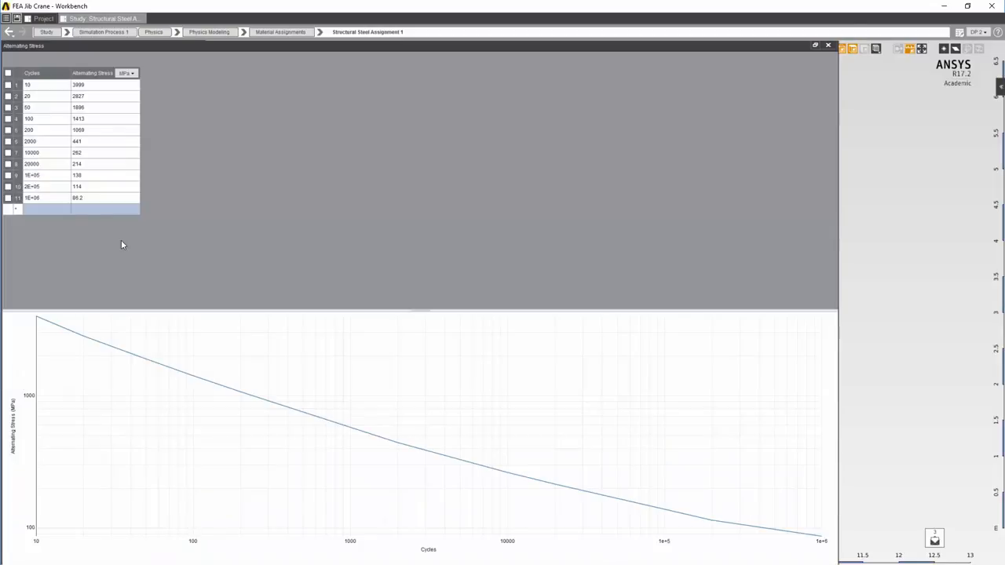
mouse_move(306, 393)
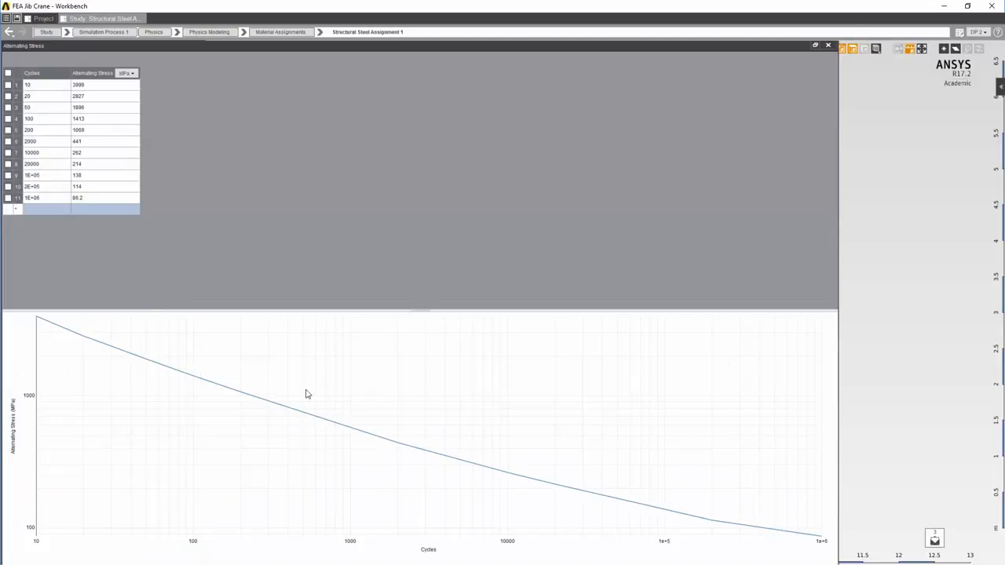
mouse_move(682, 328)
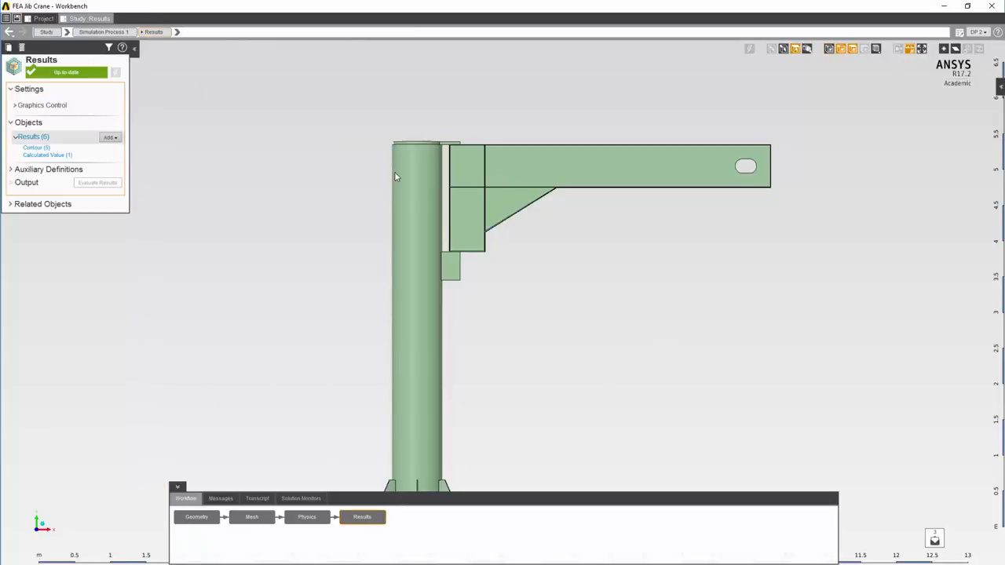
Add a Fatigue Safety Factor contour result with a design life of 250000 cycles
click(110, 136)
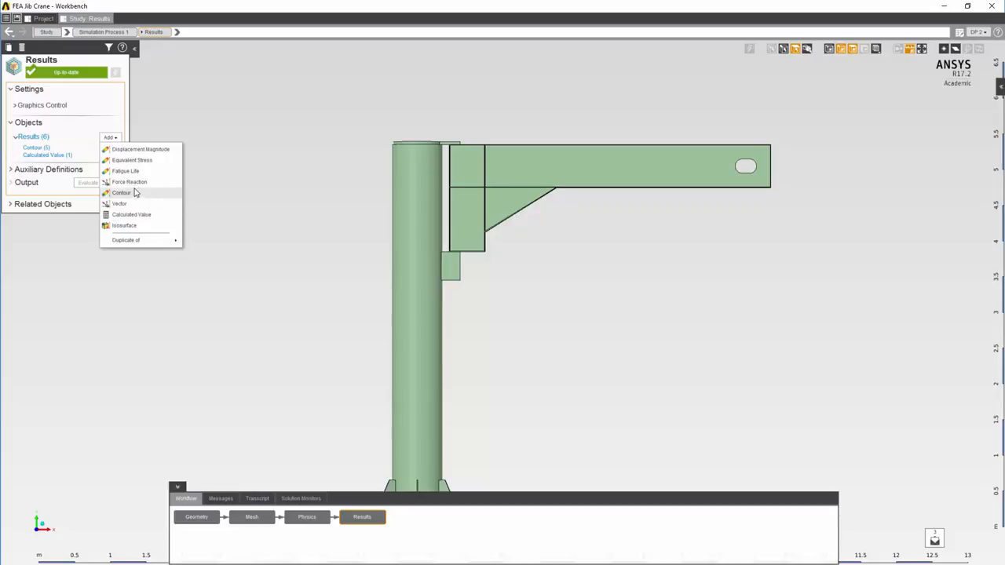
click(126, 171)
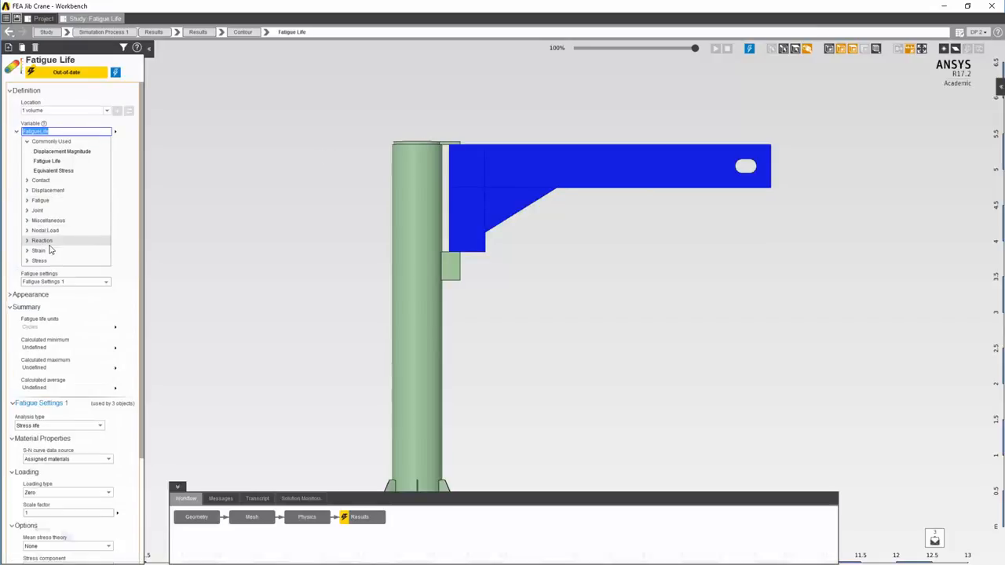
click(27, 201)
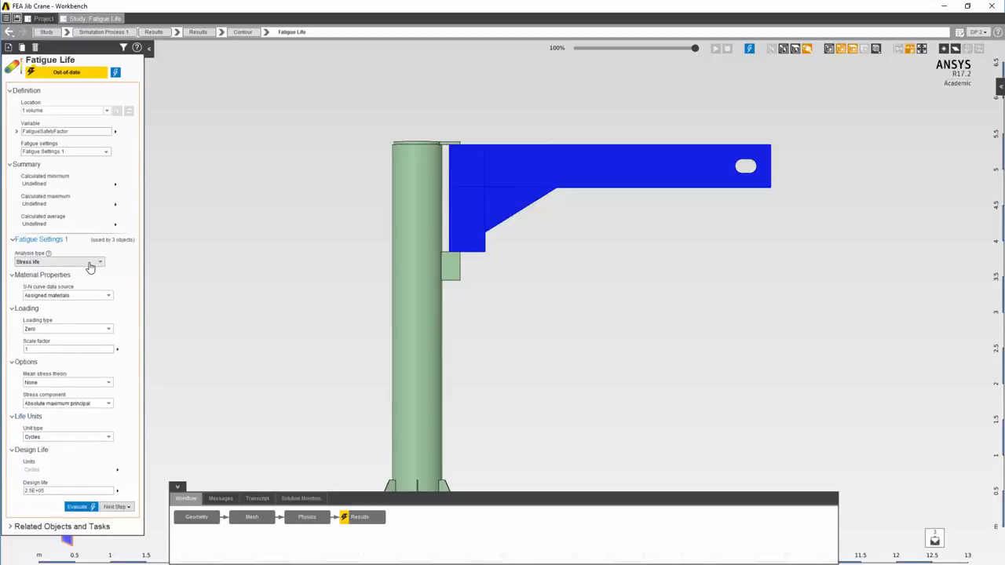
mouse_move(39, 293)
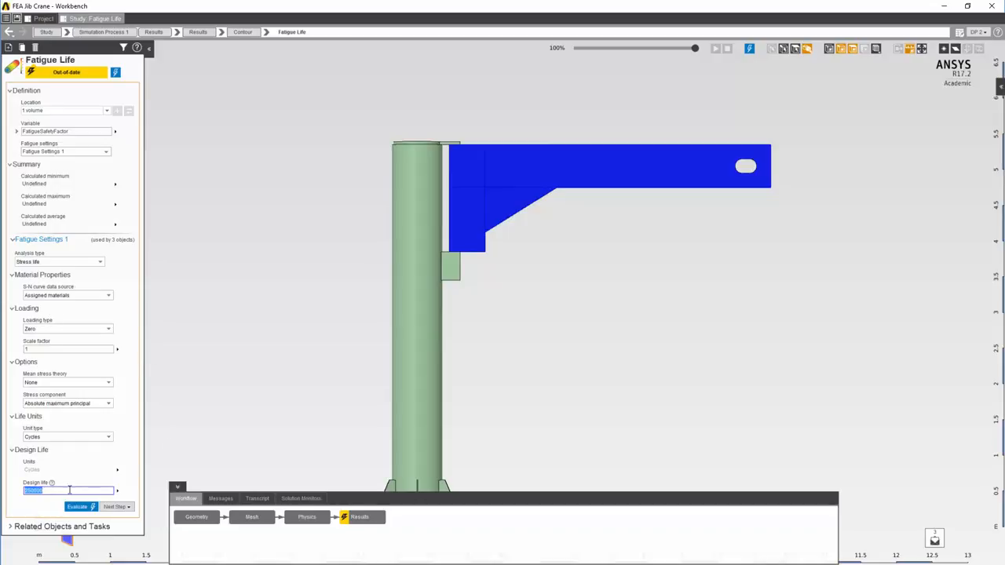
text(250000)
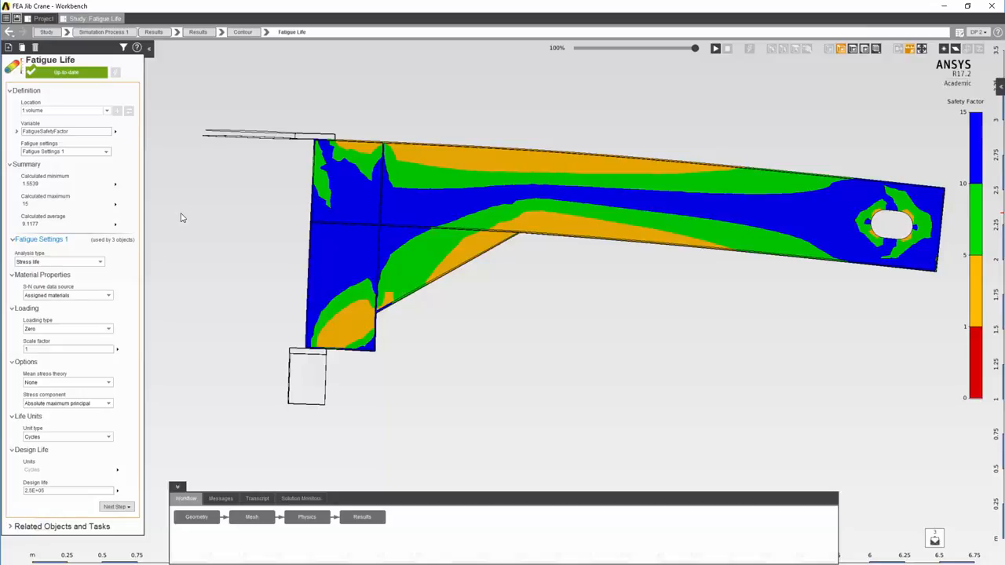
mouse_move(186, 220)
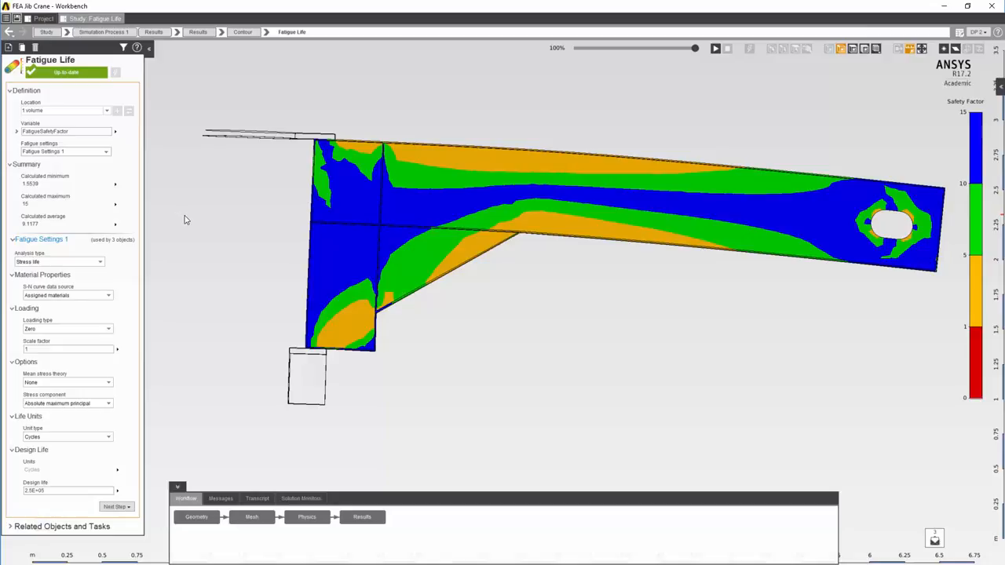